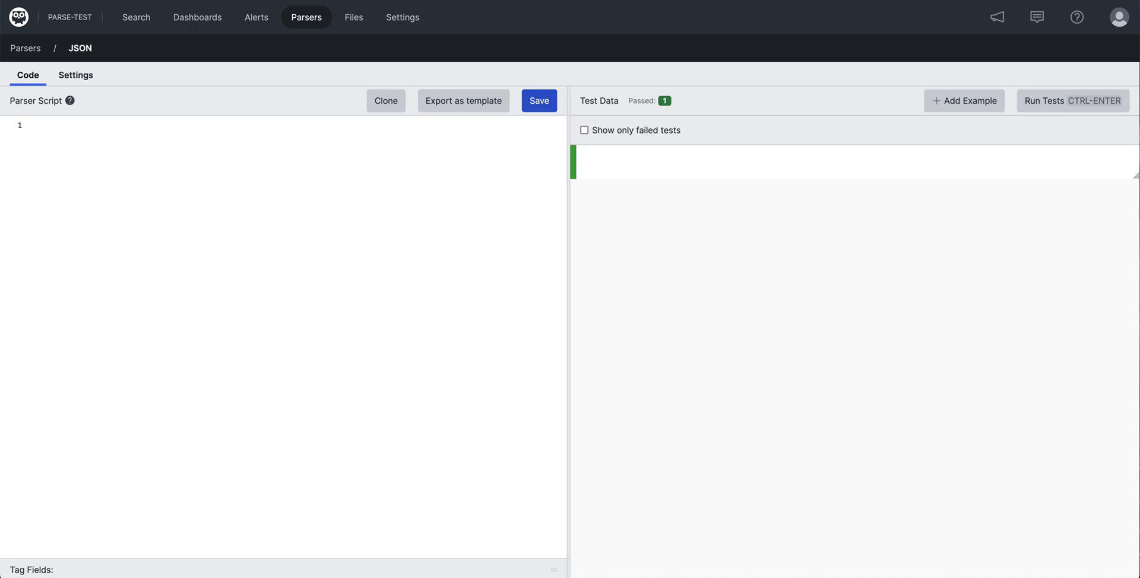
Step: Start writing the JSON parser's script in the empty Parser Script editor
left_click(850, 161)
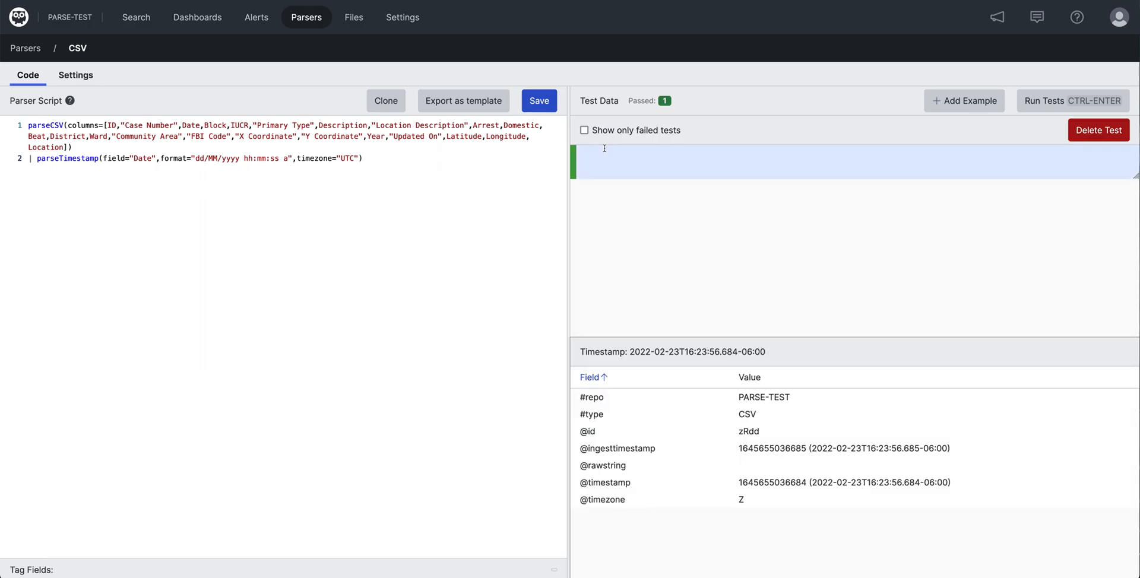
Step: Begin entering a sample crime-record event as the CSV parser's test data
left_click(1047, 101)
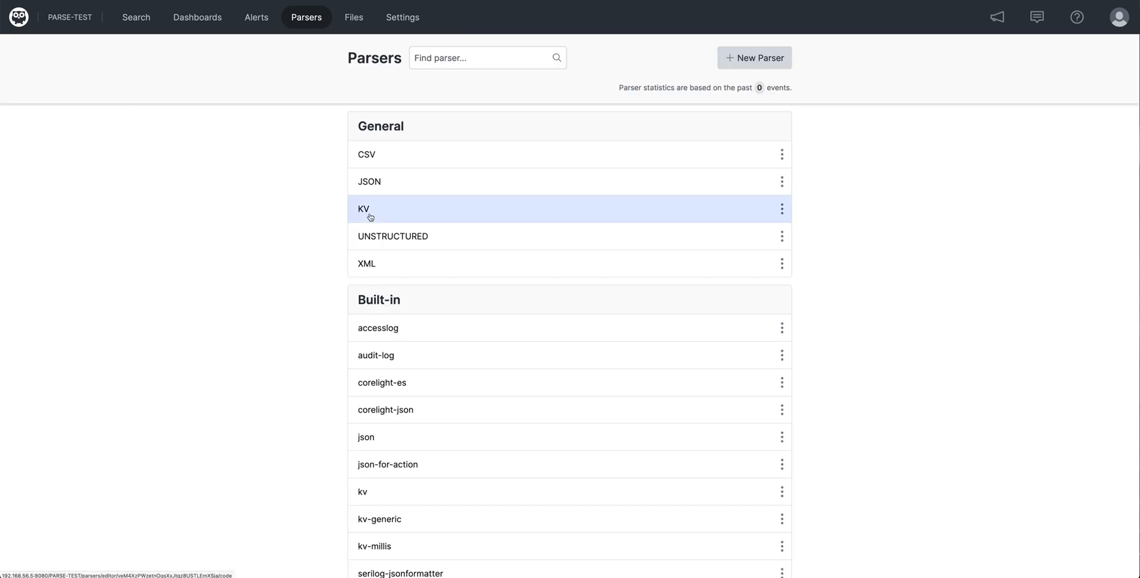
Step: Open the KV parser for editing, then move on to the UNSTRUCTURED parser
left_click(363, 209)
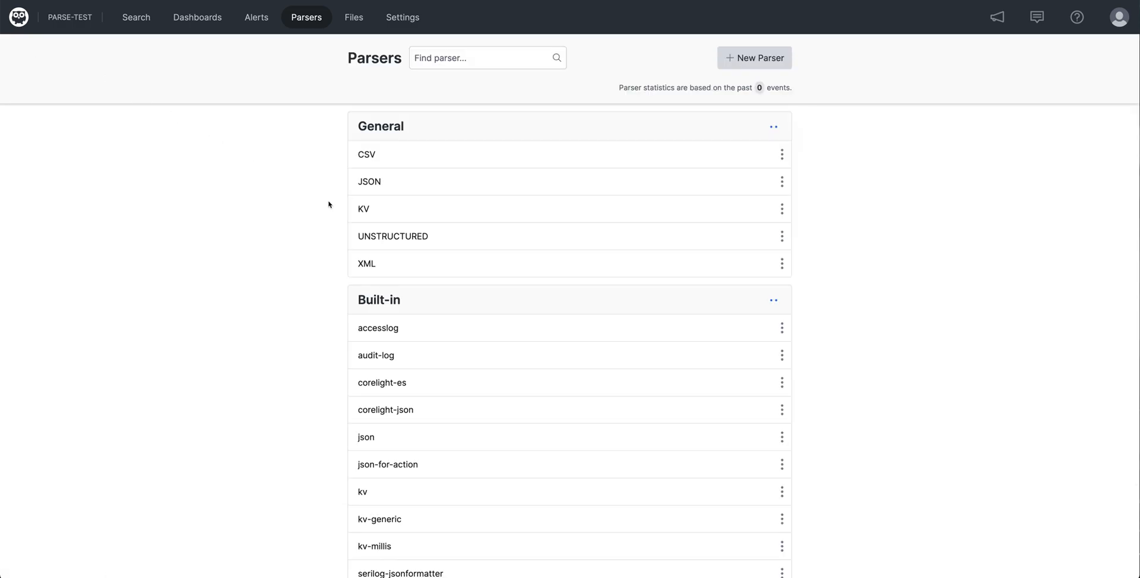
left_click(392, 236)
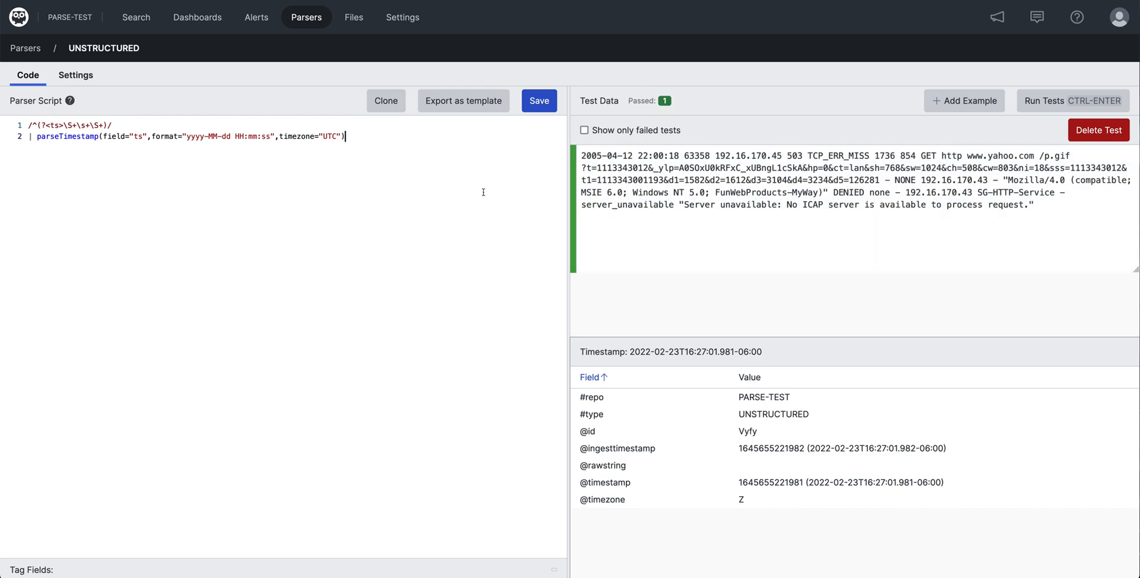